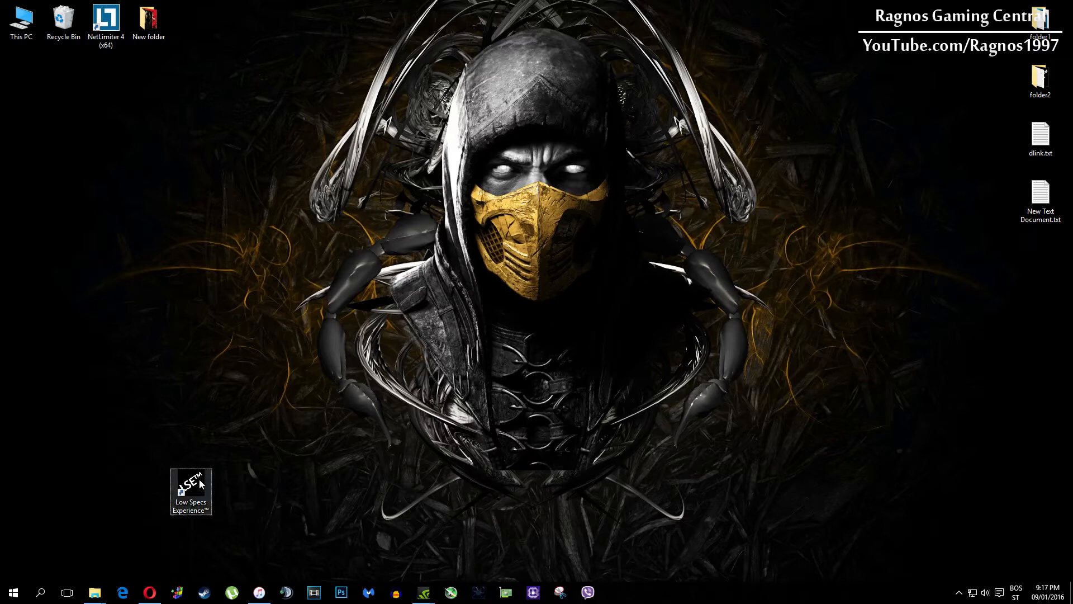
mouse_move(230, 242)
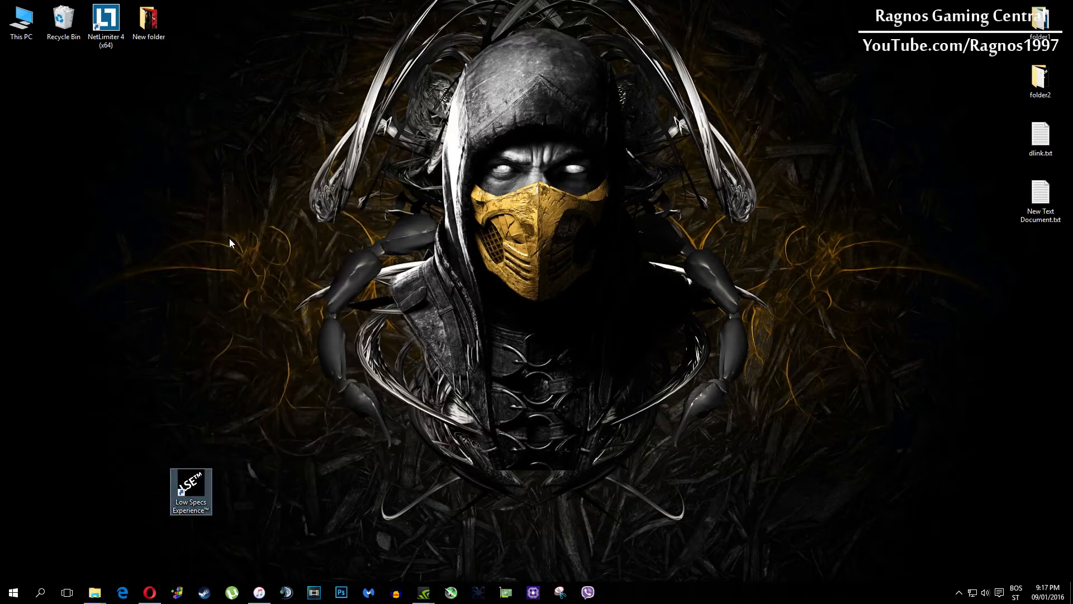
Launch Low Specs Experience and go to the second page of the supported-games list.
double_click(190, 492)
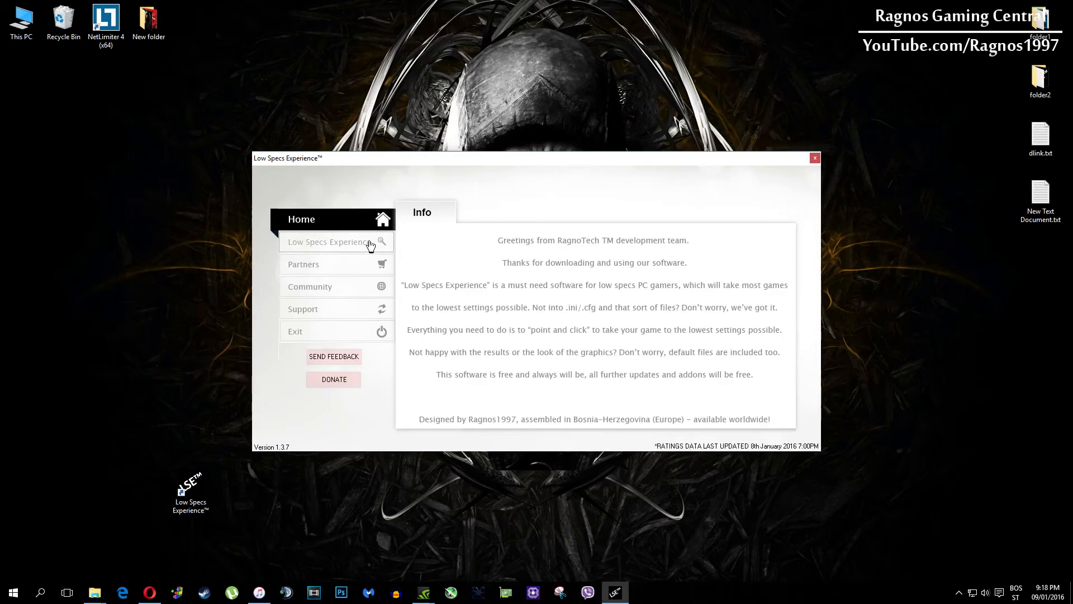
left_click(331, 242)
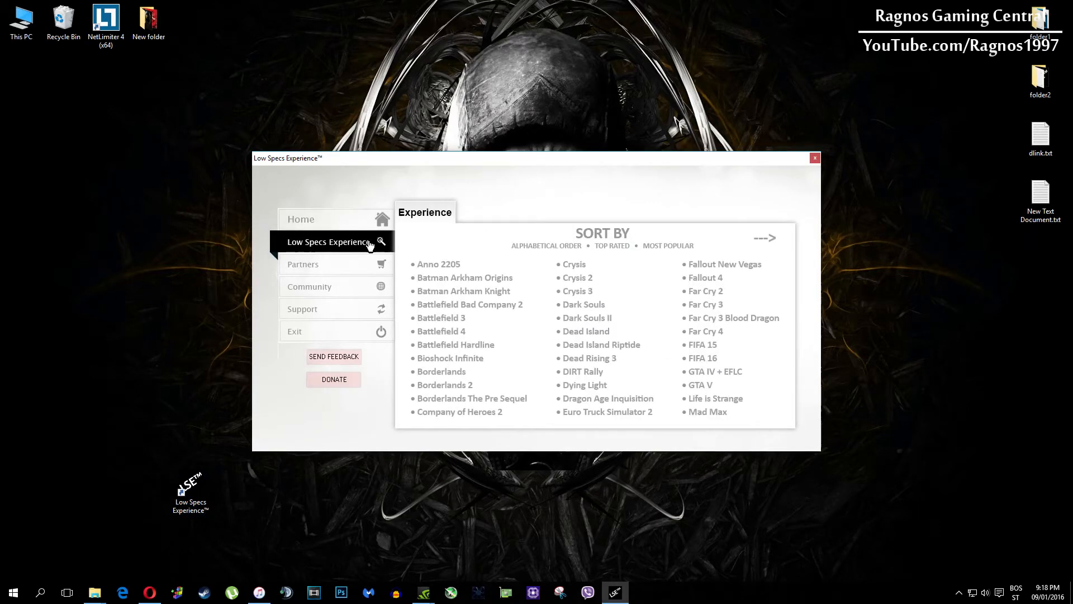
left_click(765, 237)
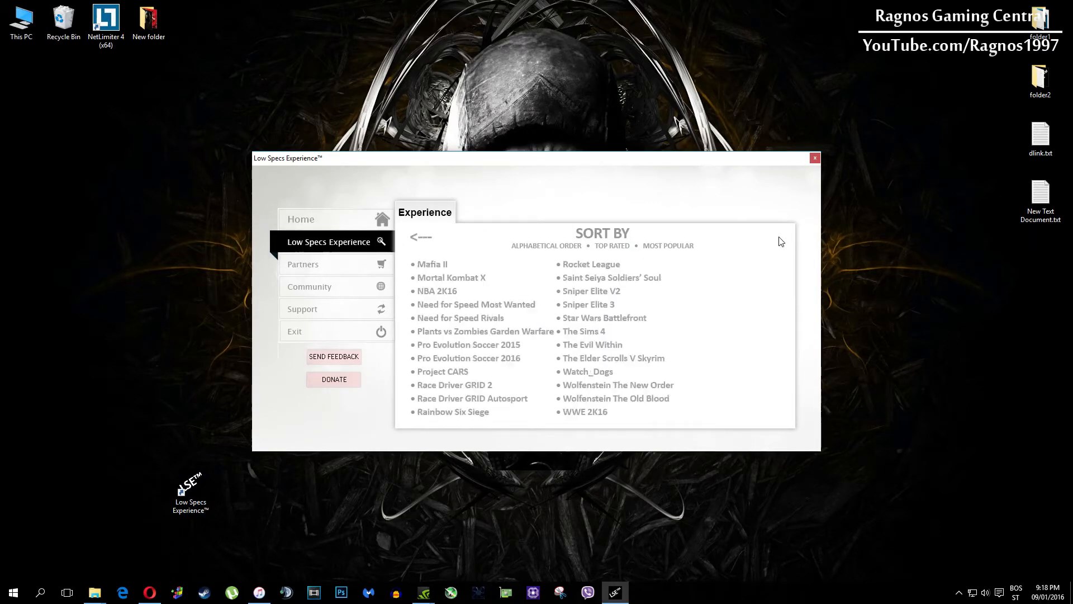
Optimize Mortal Kombat X at 640x480 and acknowledge the Optimization Done message.
left_click(451, 277)
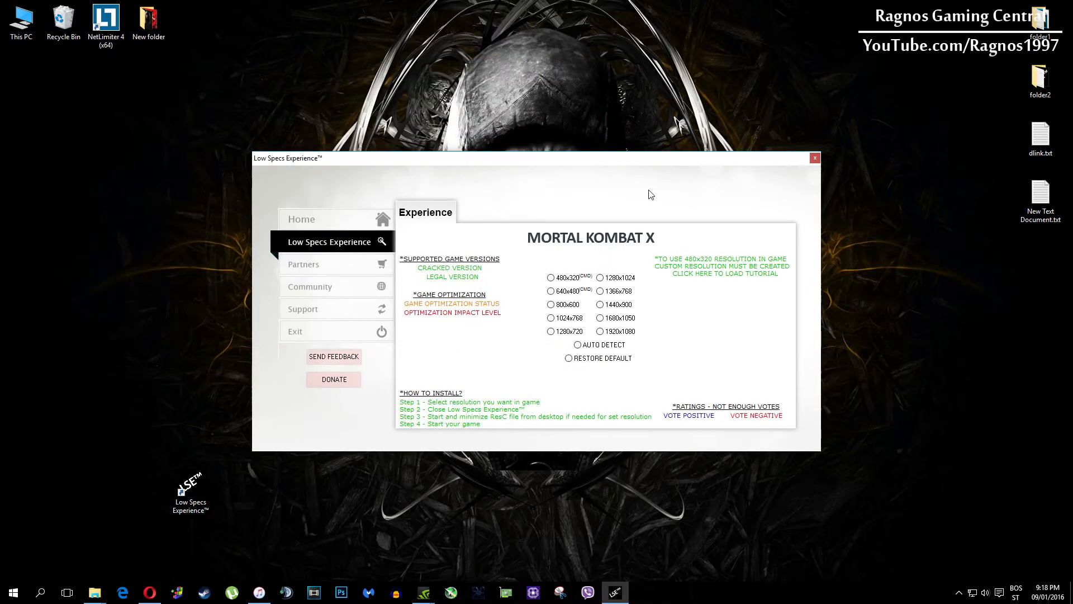
mouse_move(565, 297)
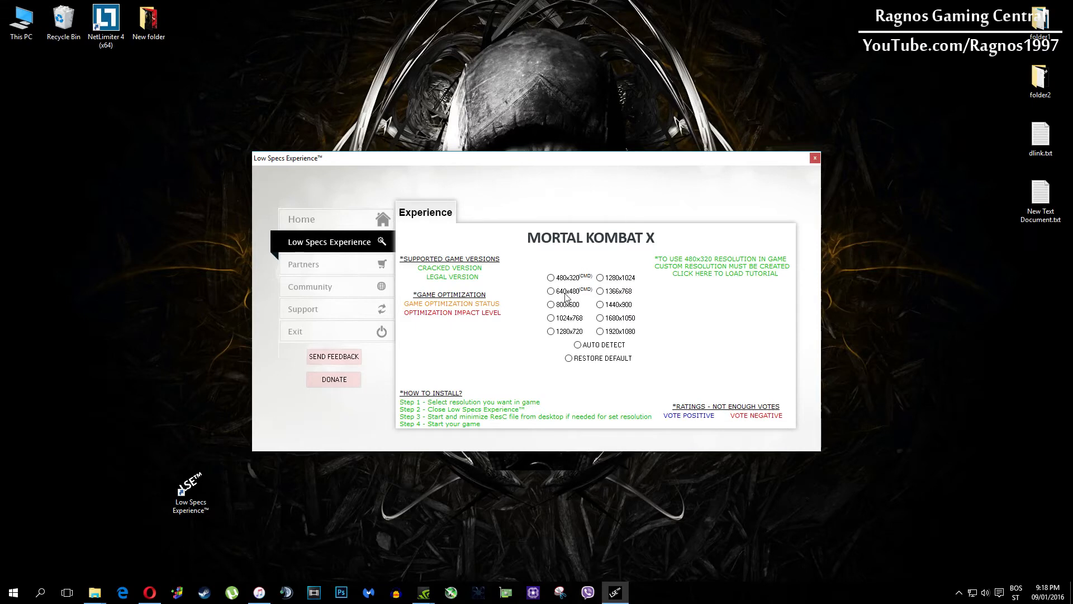
left_click(550, 290)
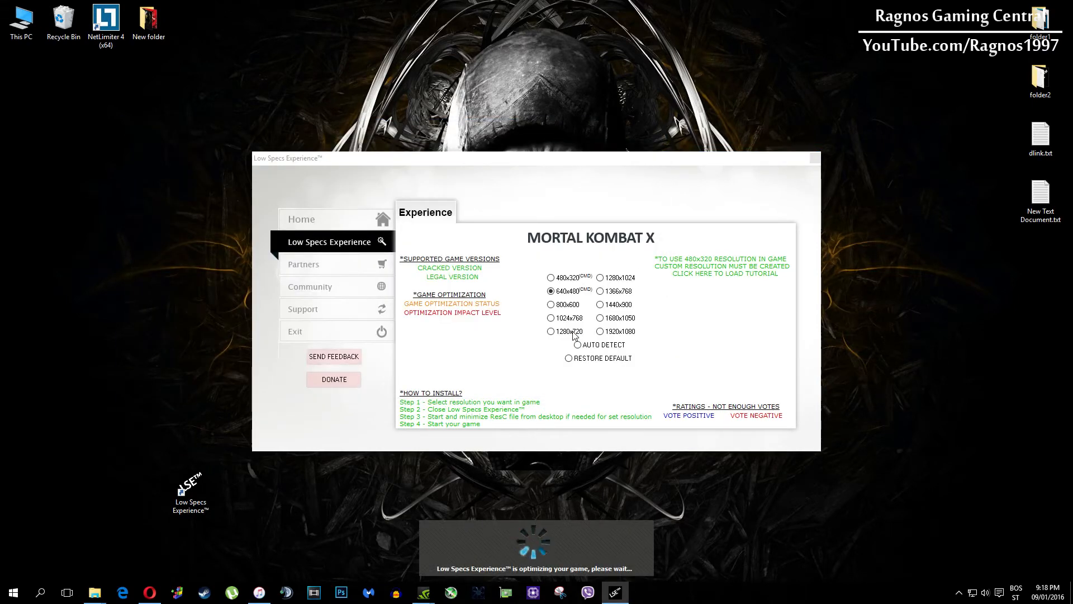
mouse_move(676, 347)
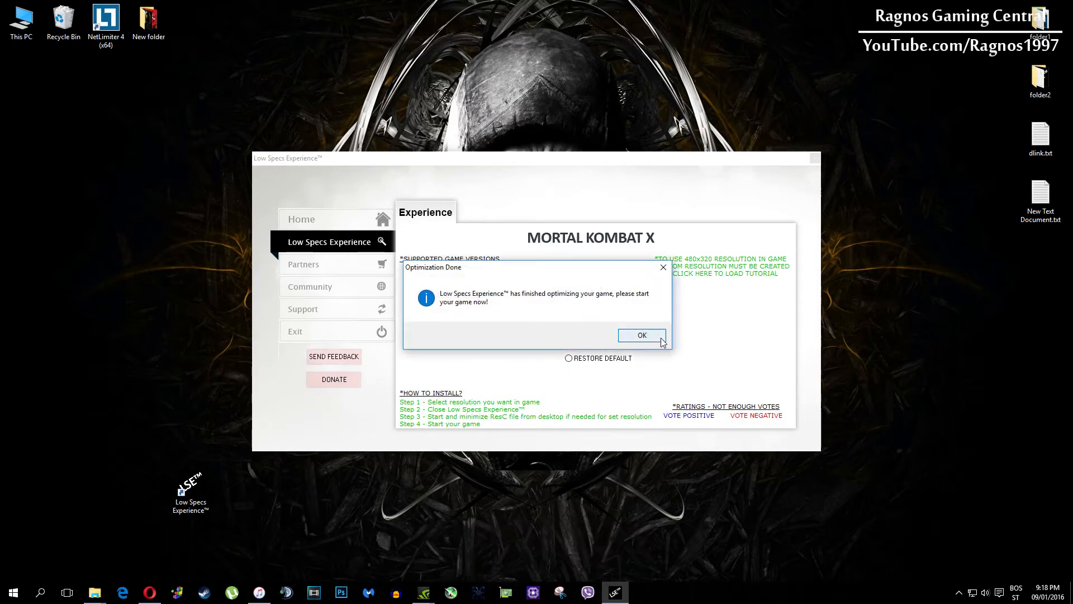
left_click(642, 334)
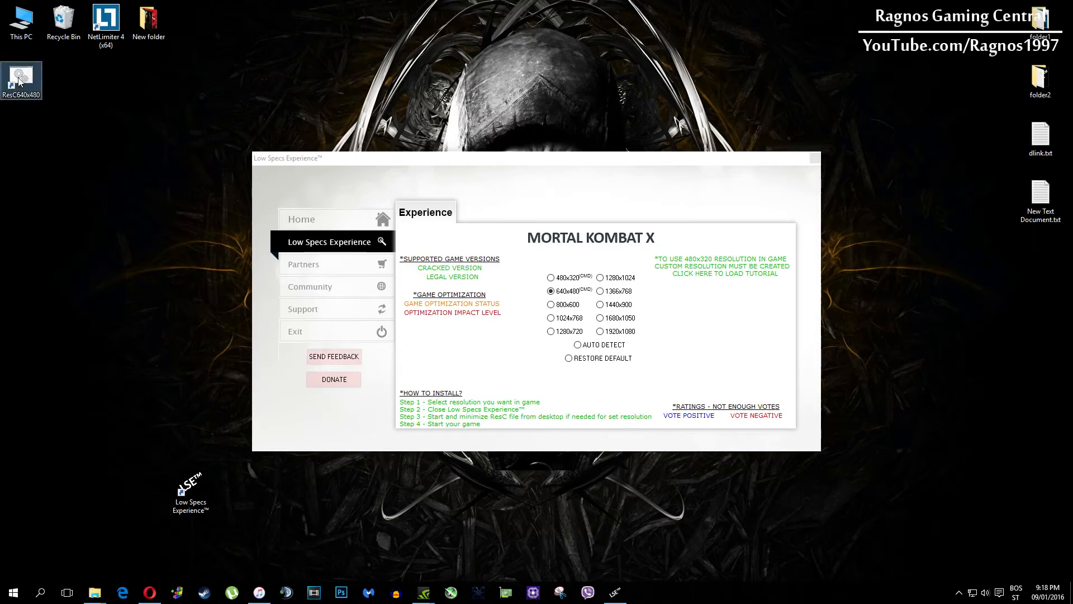
Run the ResC640x480 resolution changer from the desktop.
double_click(22, 75)
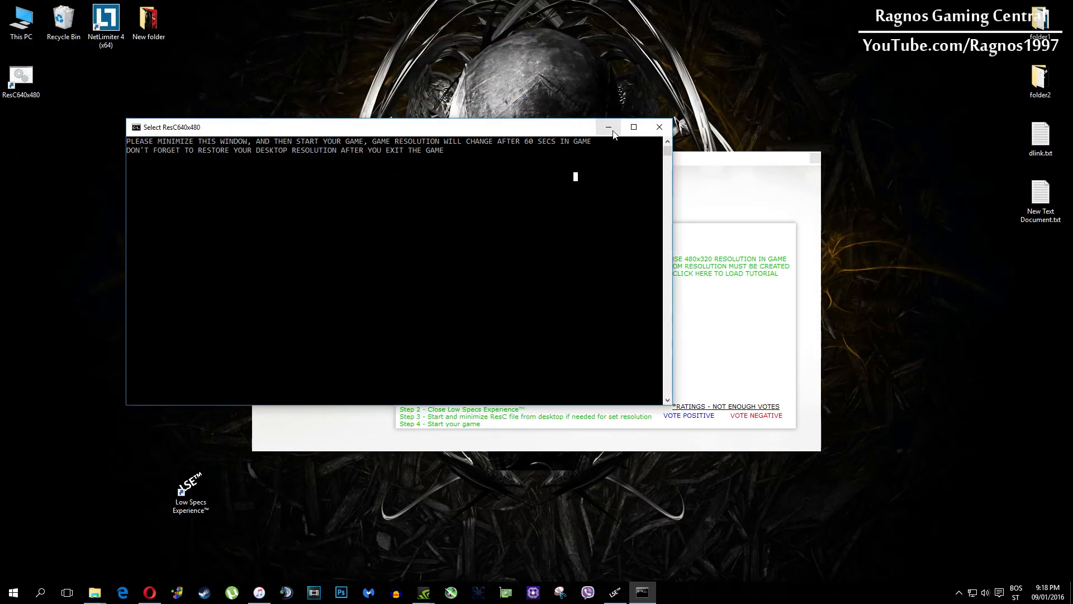
mouse_move(624, 226)
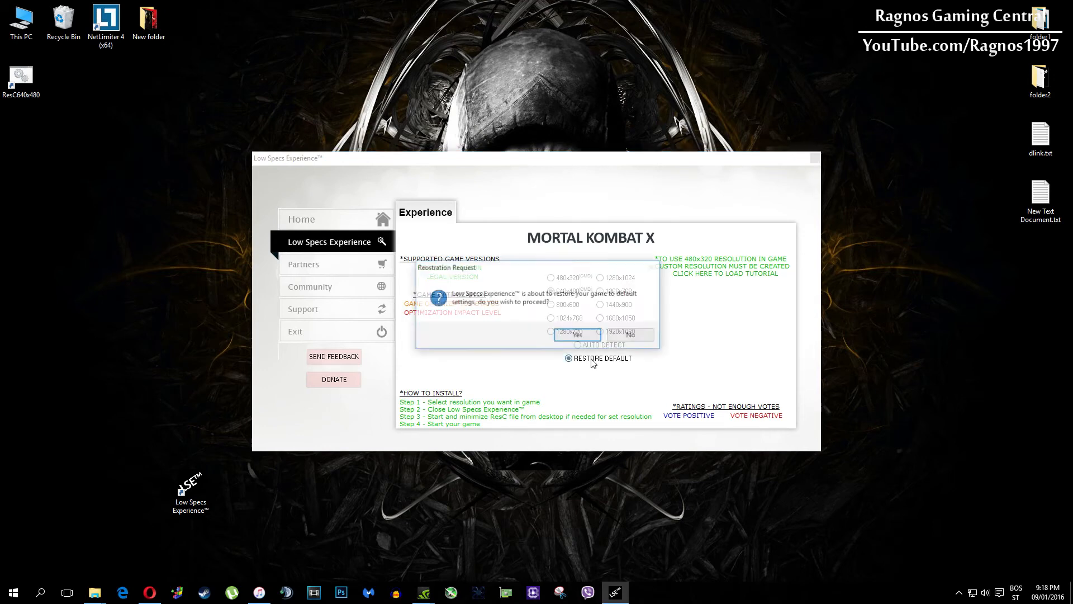
Restore Mortal Kombat X to its default settings via Restore Default.
left_click(578, 334)
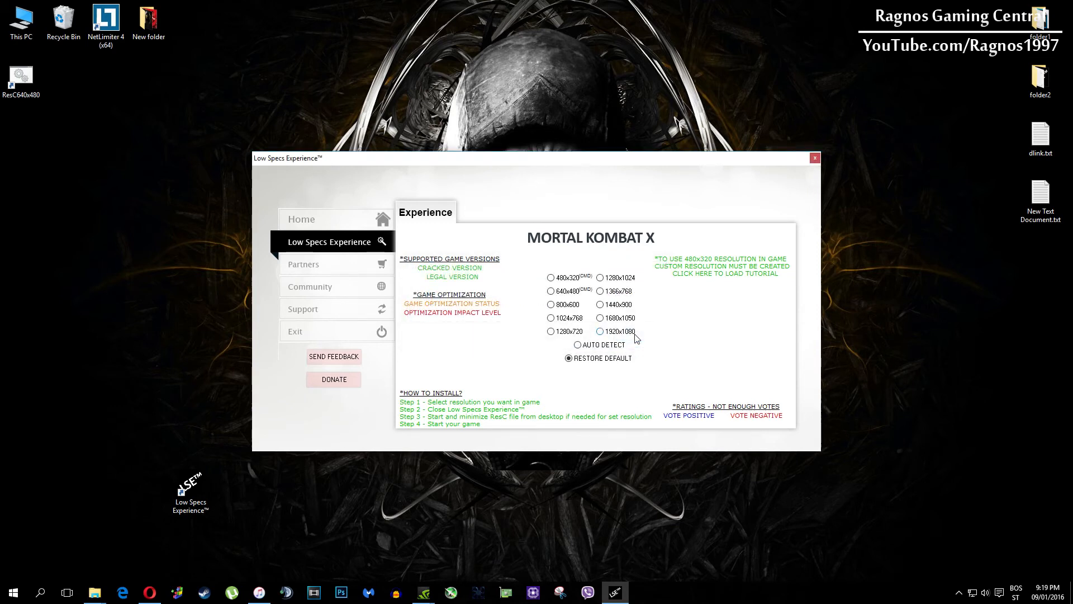
mouse_move(349, 320)
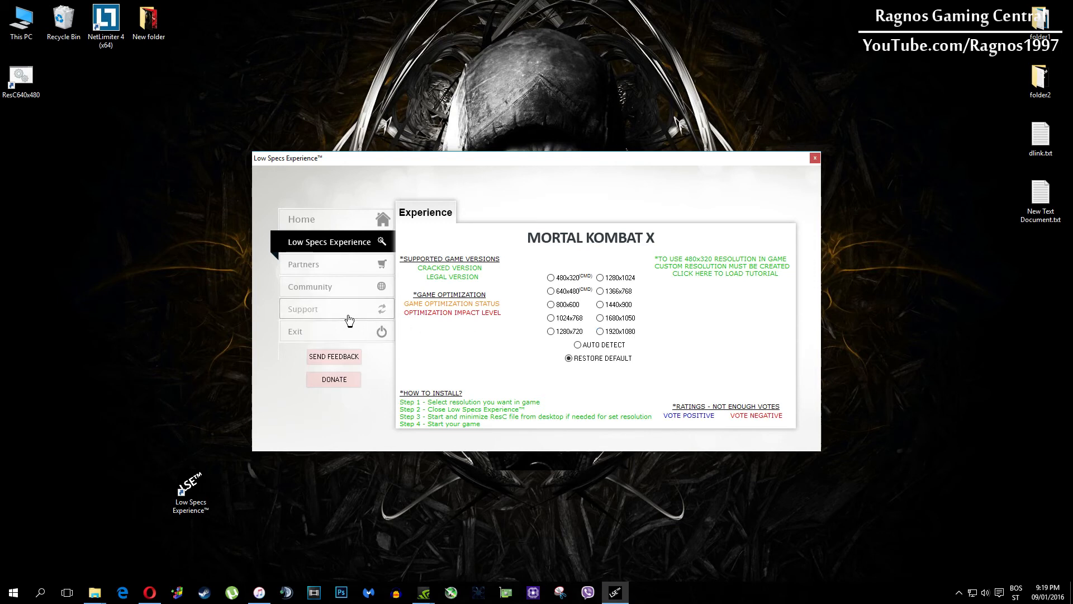
View the Support contact page, then close Low Specs Experience.
left_click(303, 309)
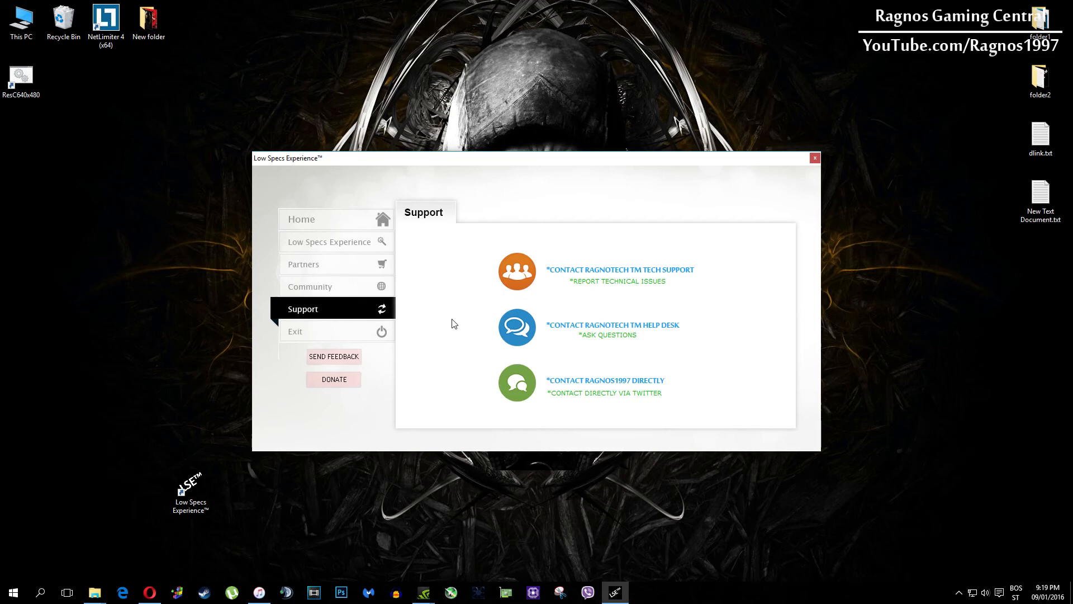
left_click(814, 157)
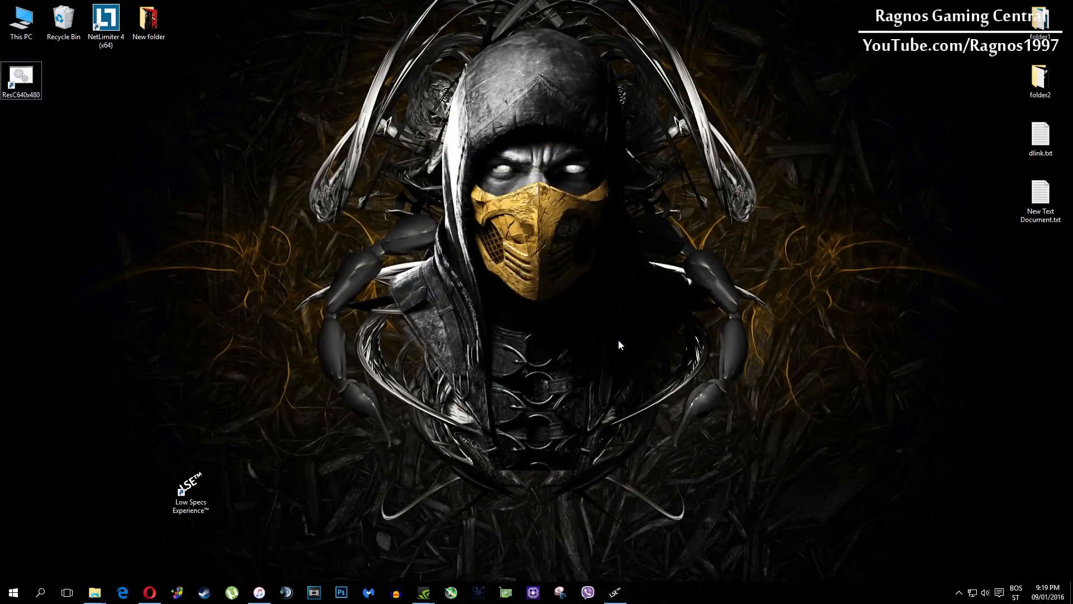